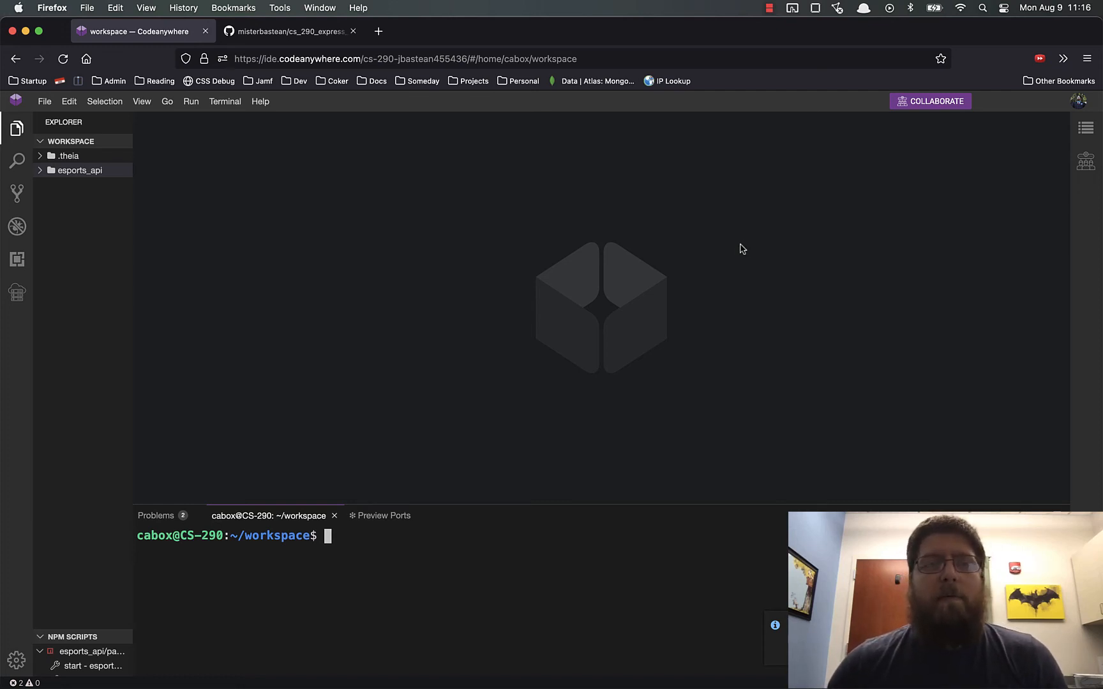
pyautogui.moveTo(414, 298)
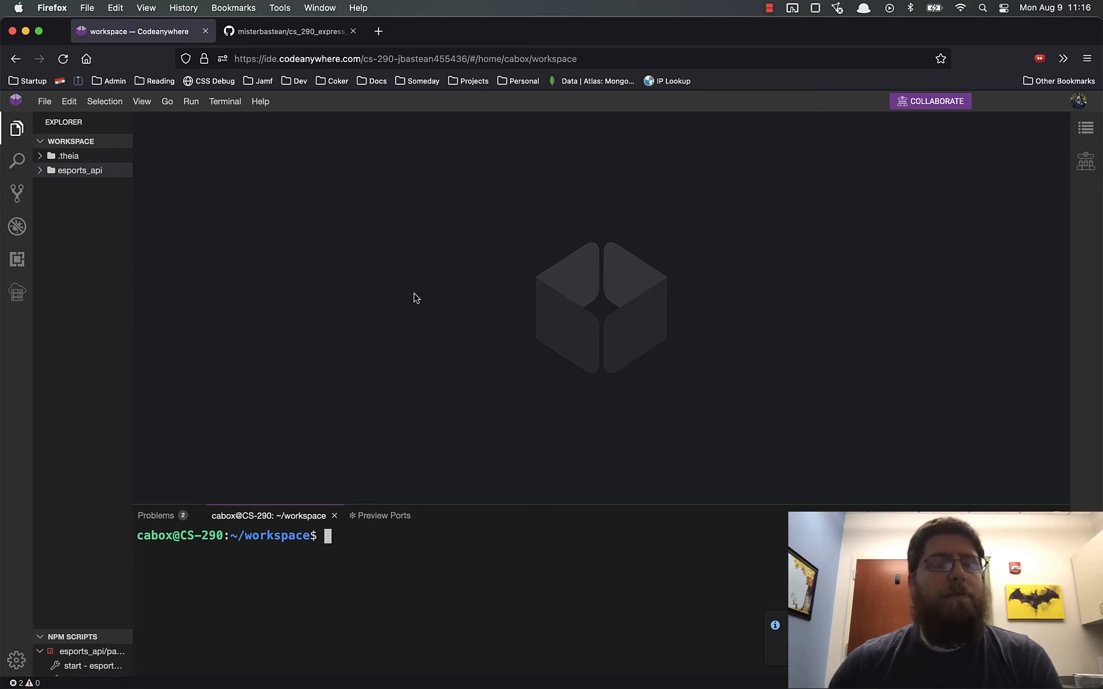
# Copy the HTTPS clone address of cs_290_express_middleware_practice from its GitHub Code menu.
pyautogui.click(284, 31)
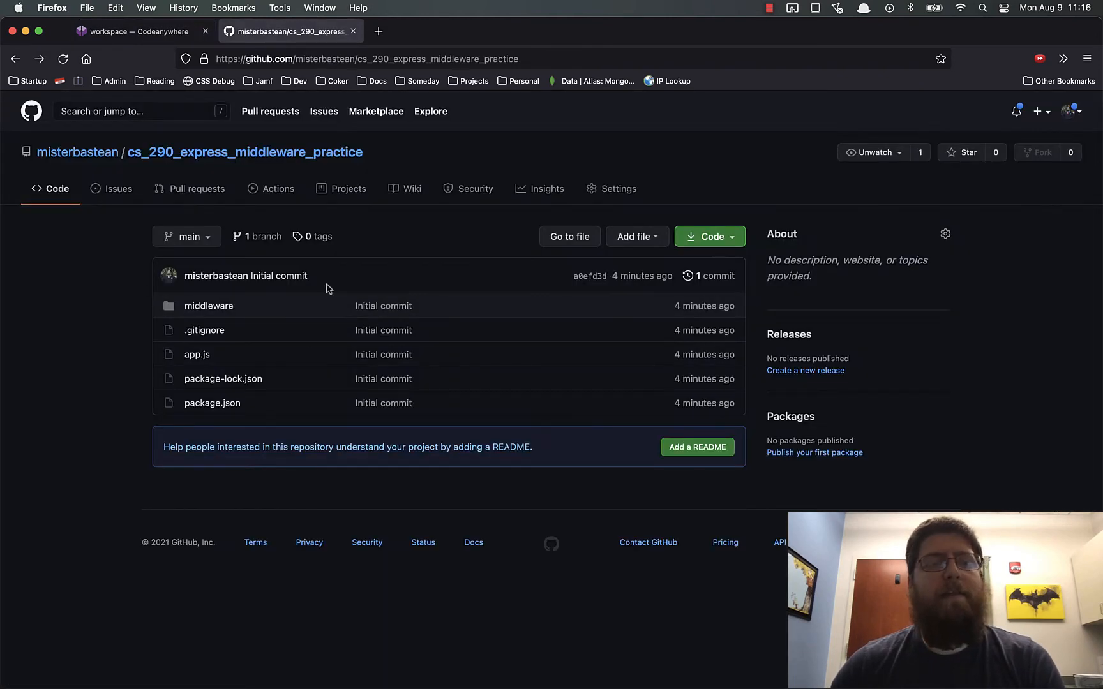
pyautogui.moveTo(243, 152)
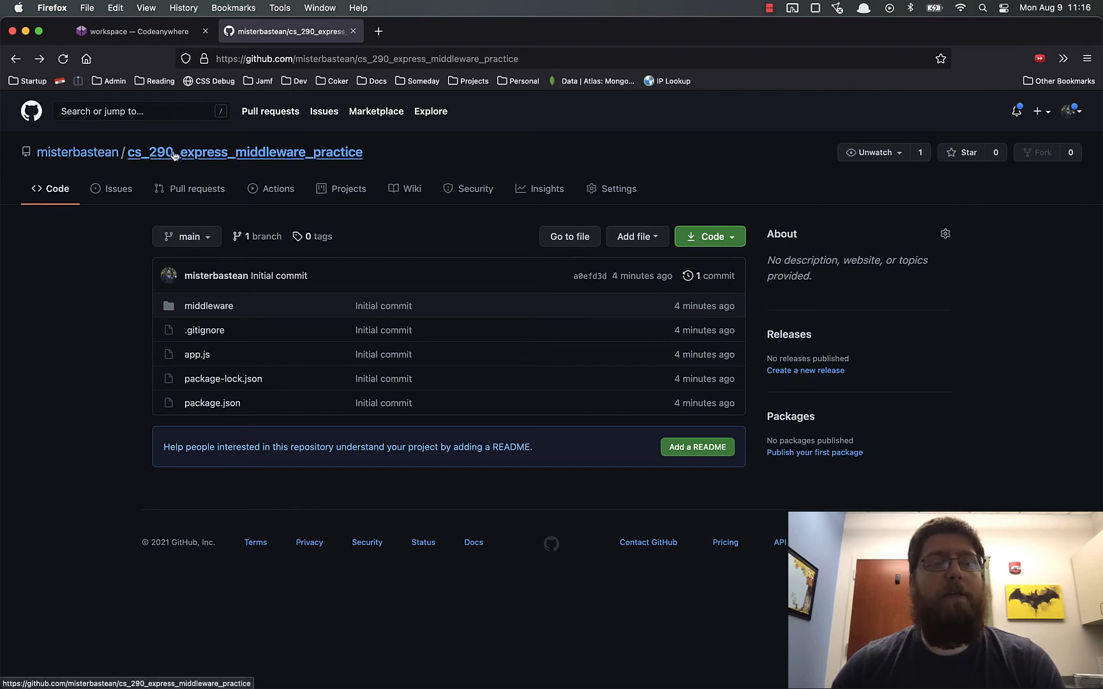
pyautogui.moveTo(121, 171)
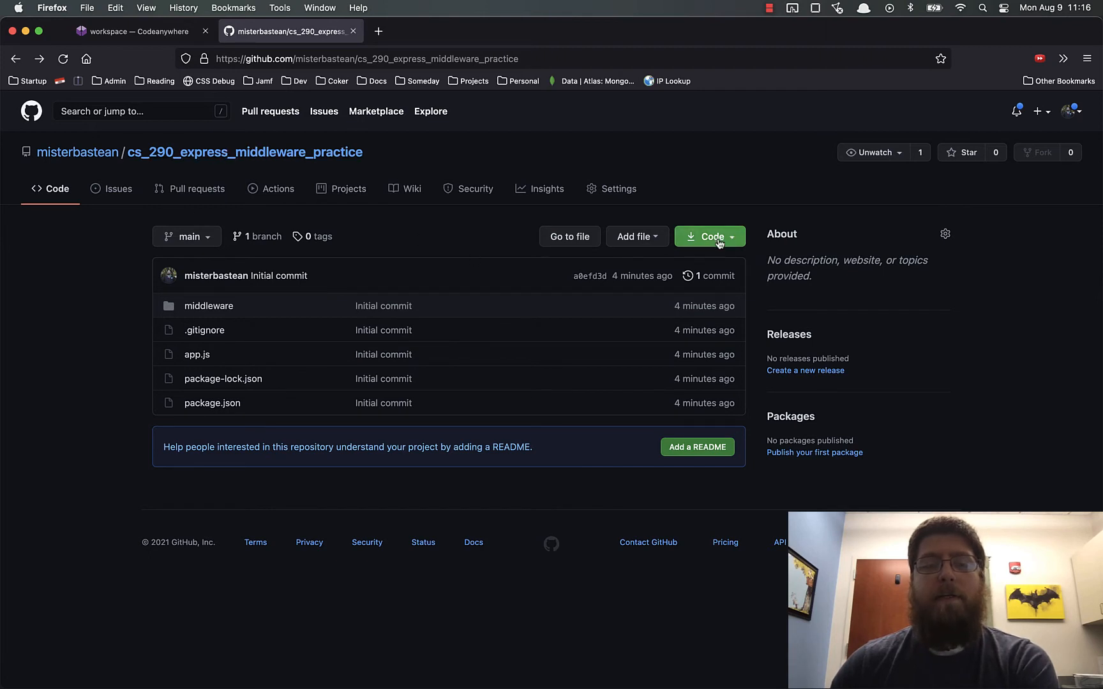
pyautogui.click(710, 236)
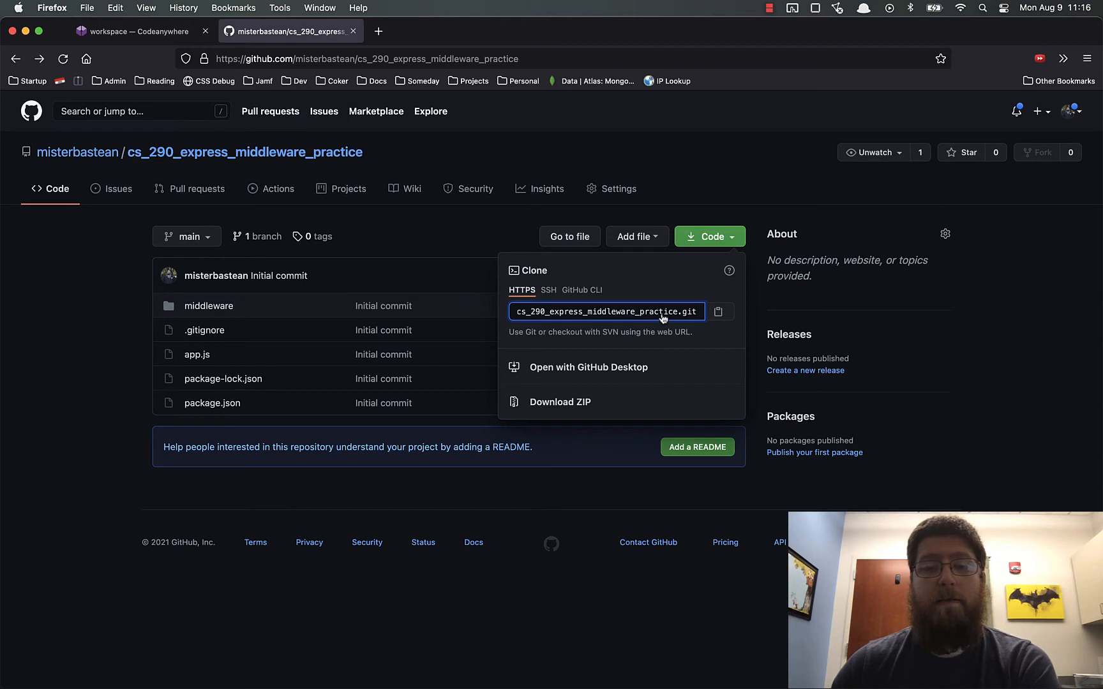
pyautogui.click(718, 312)
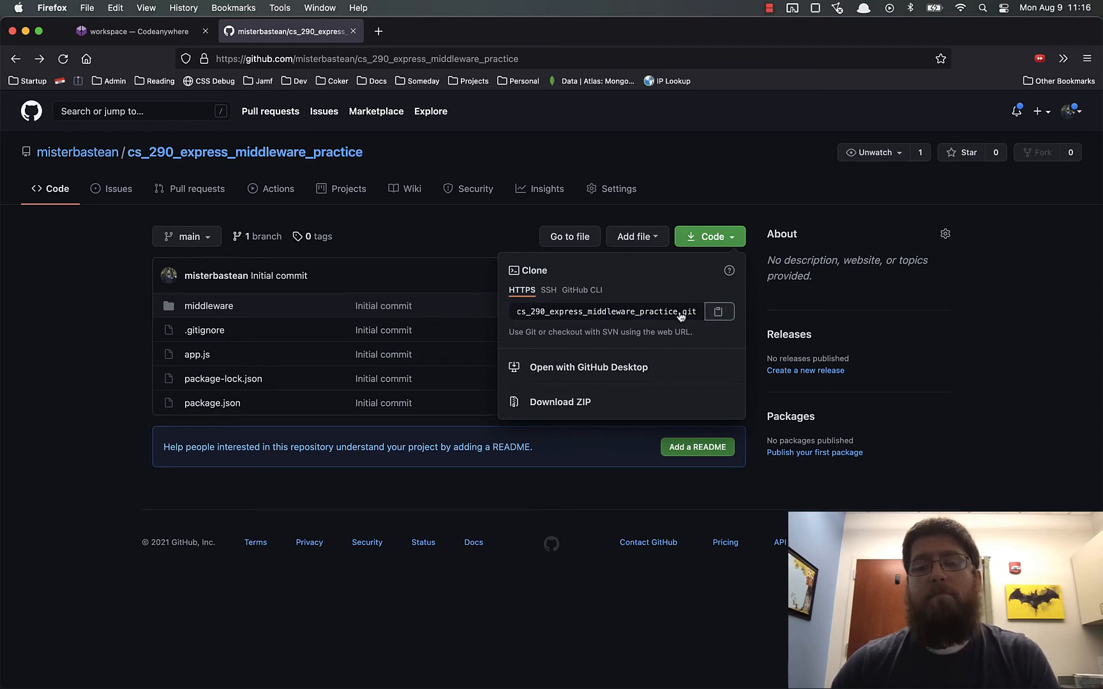
# Enter a git clone command with the repository's HTTPS address in the Codeanywhere terminal.
pyautogui.click(134, 31)
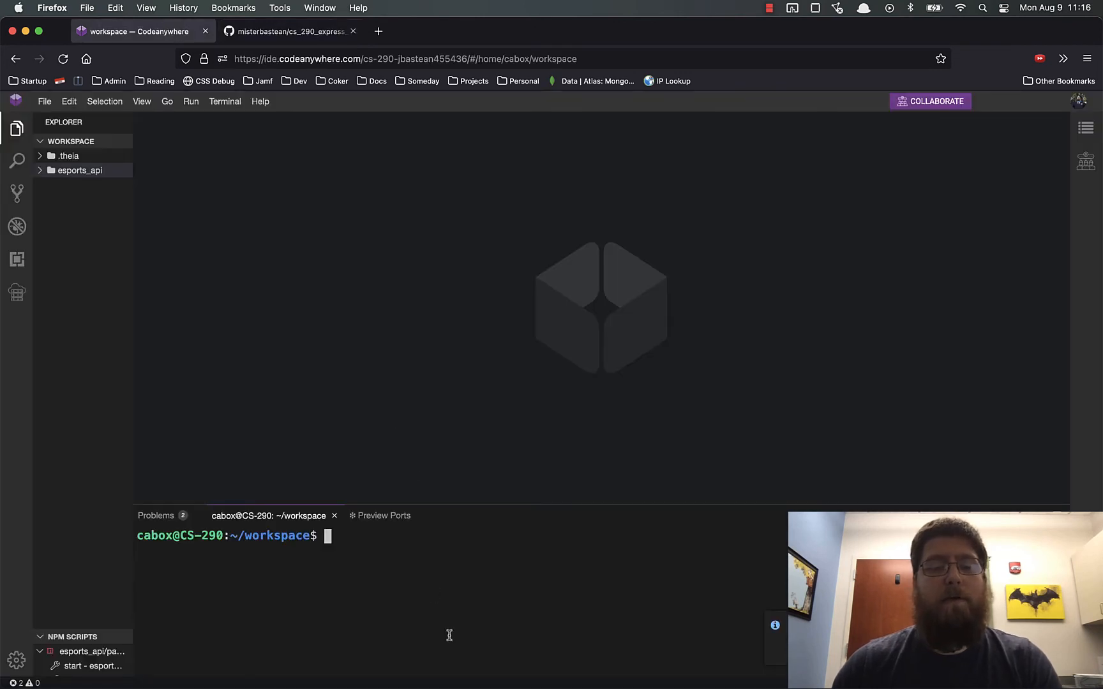
pyautogui.write('git')
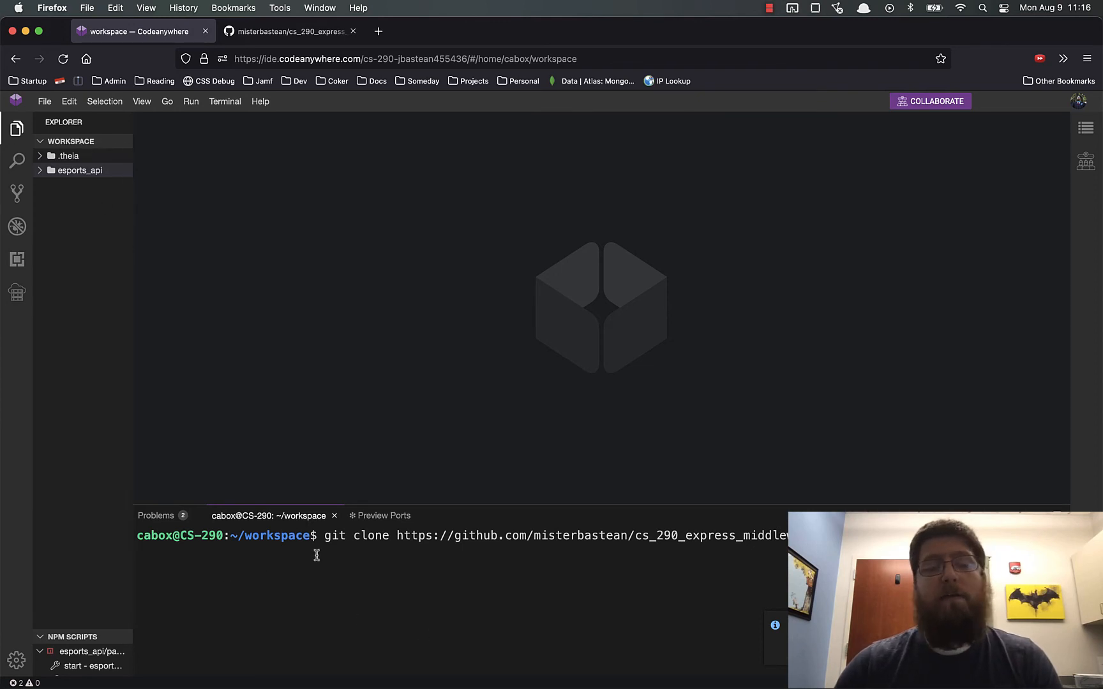
pyautogui.moveTo(265, 297)
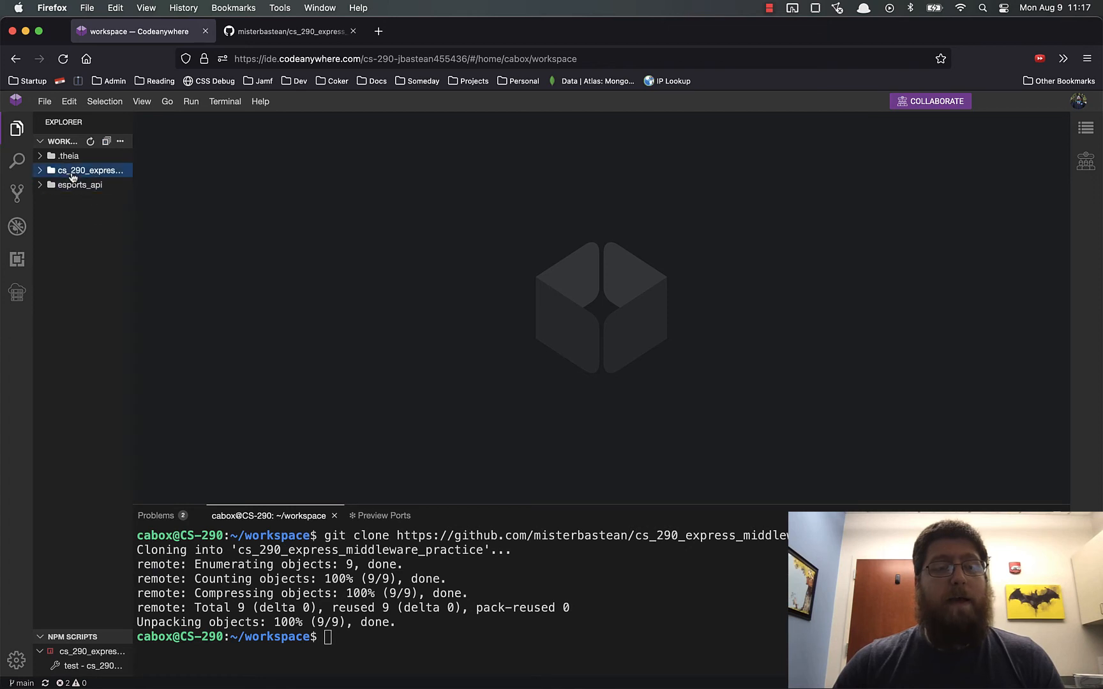
# Expand the cloned repository and its middleware folder, opening addUser.js in the editor.
pyautogui.click(88, 170)
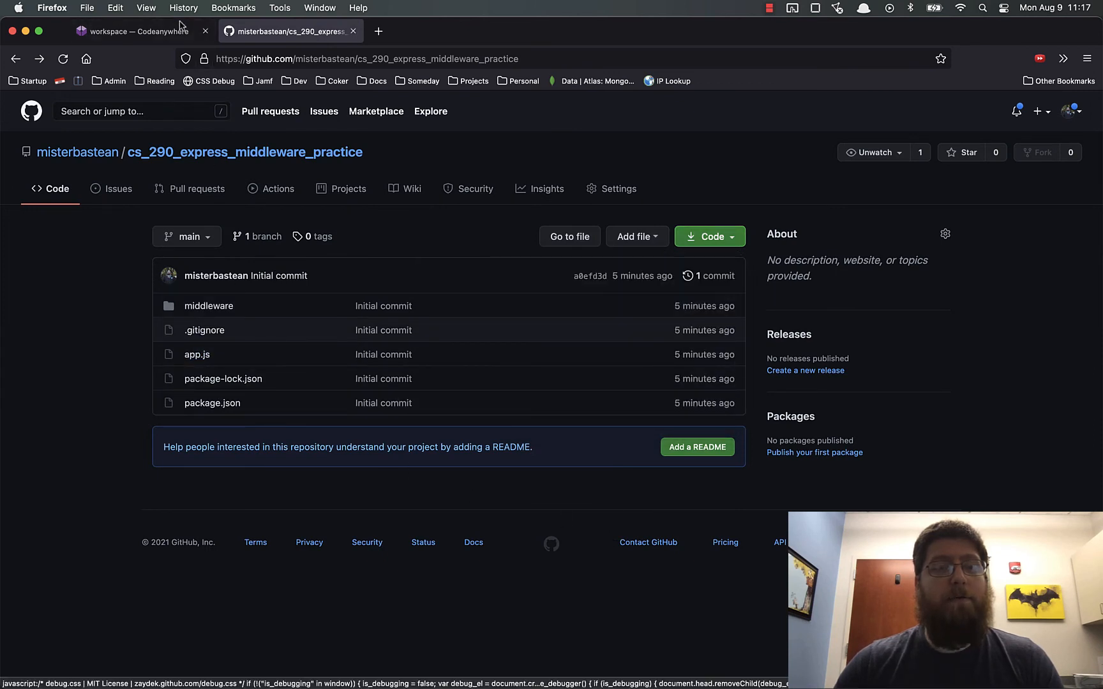
pyautogui.click(135, 30)
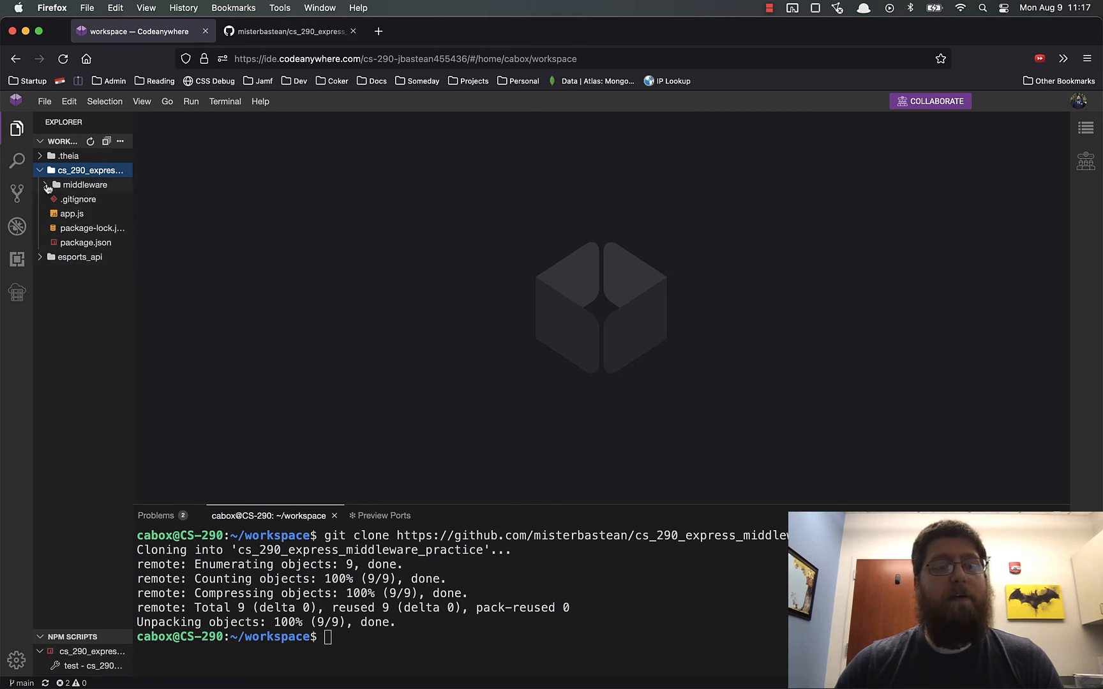
pyautogui.click(84, 184)
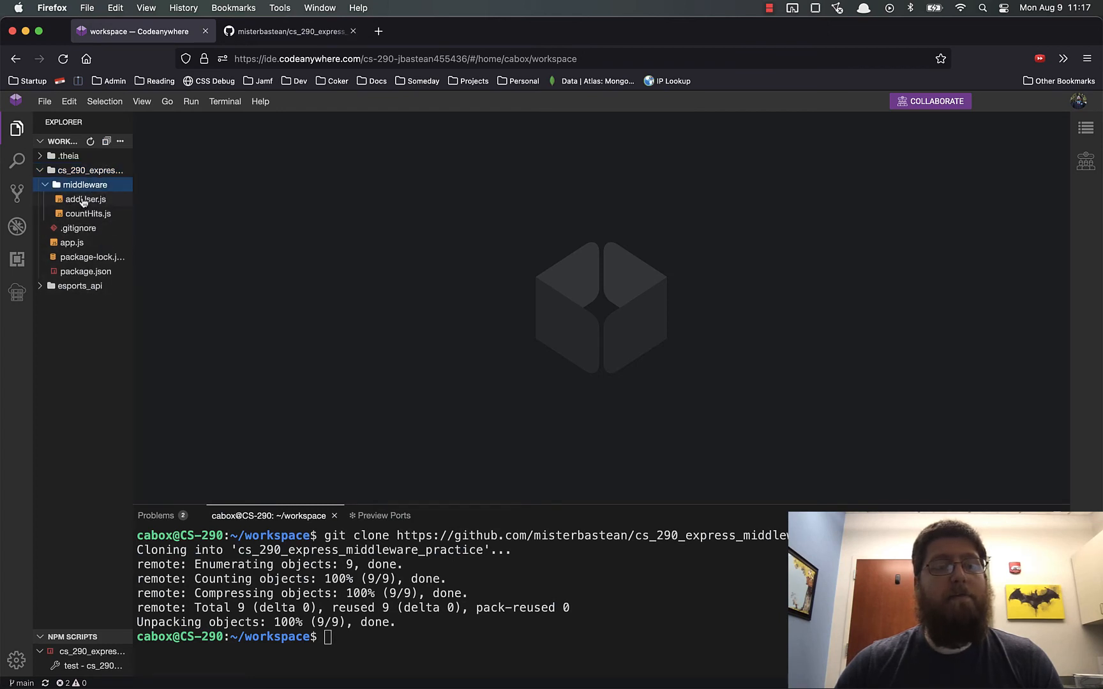
pyautogui.click(86, 199)
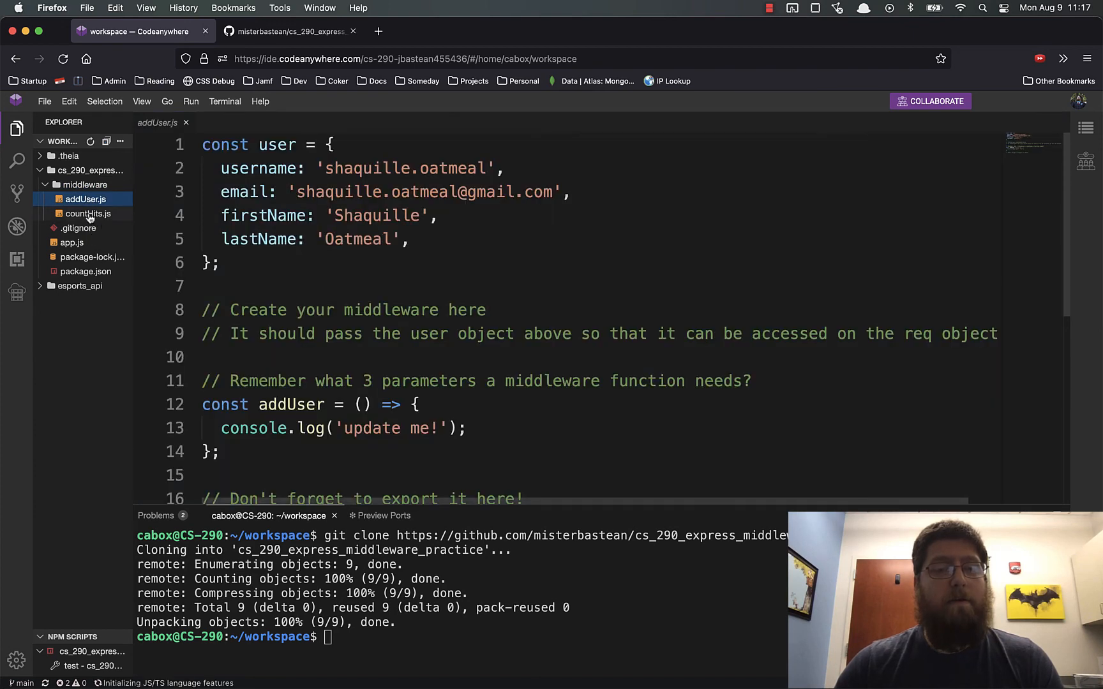
# Open countHits.js and compare the middleware folder with its GitHub listing.
pyautogui.click(288, 31)
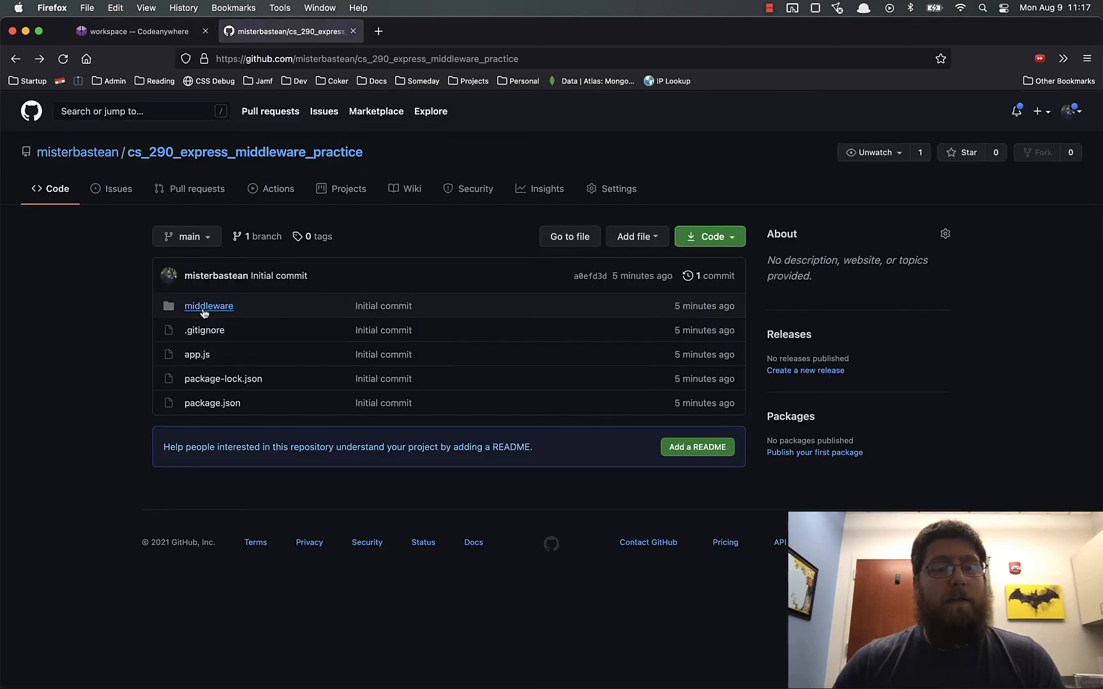
pyautogui.click(208, 306)
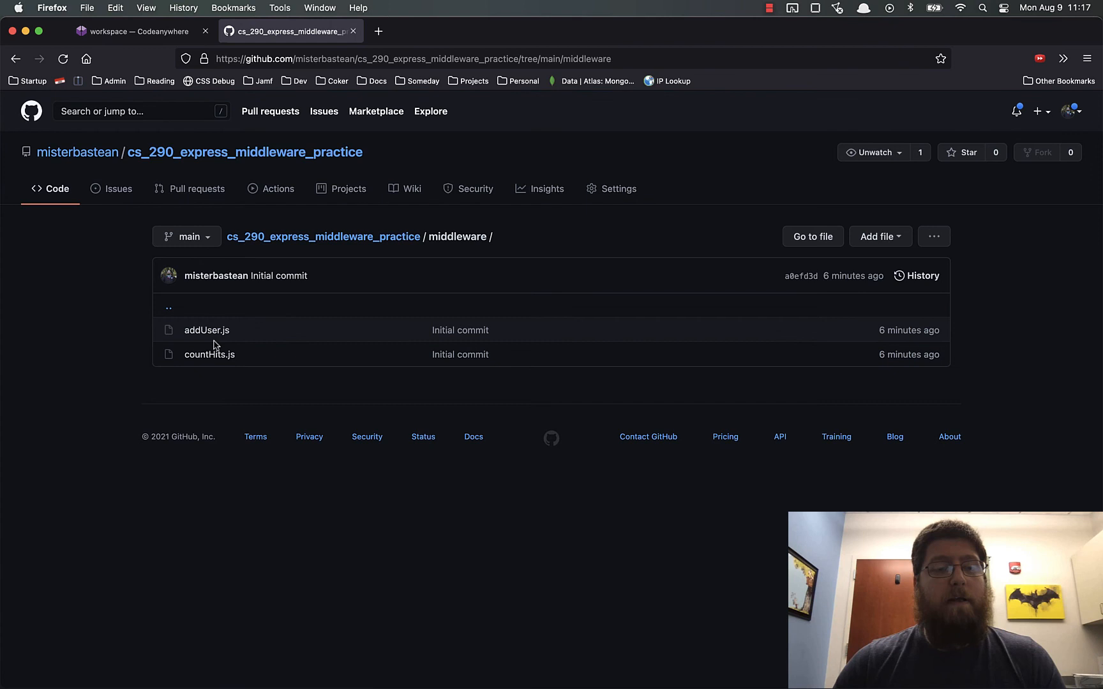
pyautogui.click(134, 30)
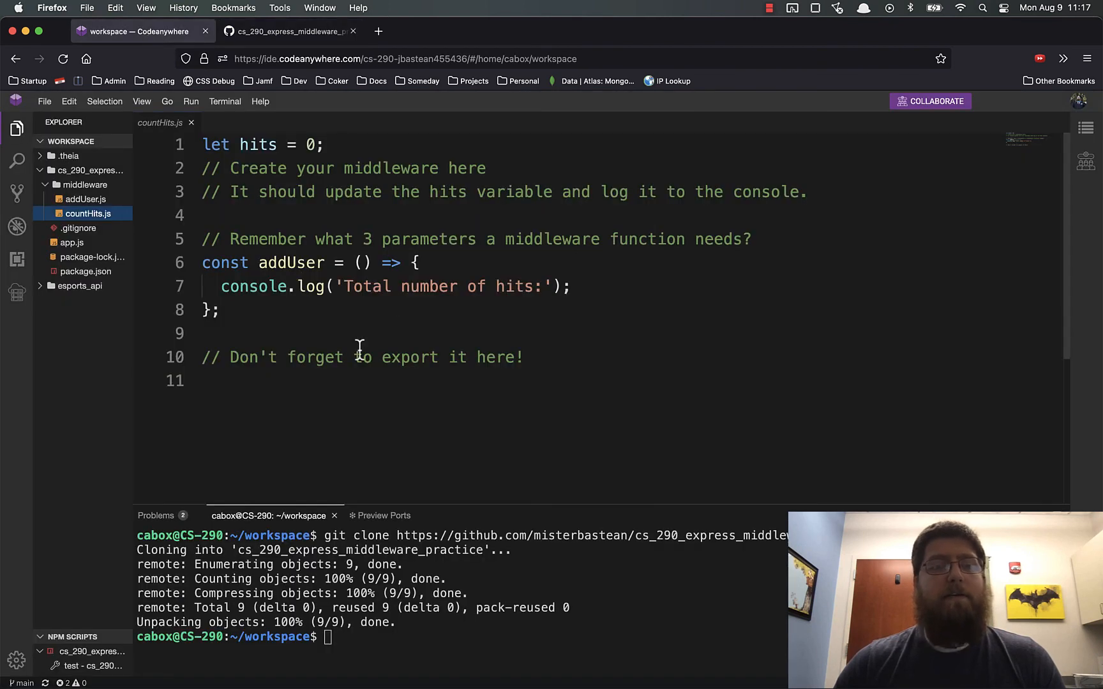